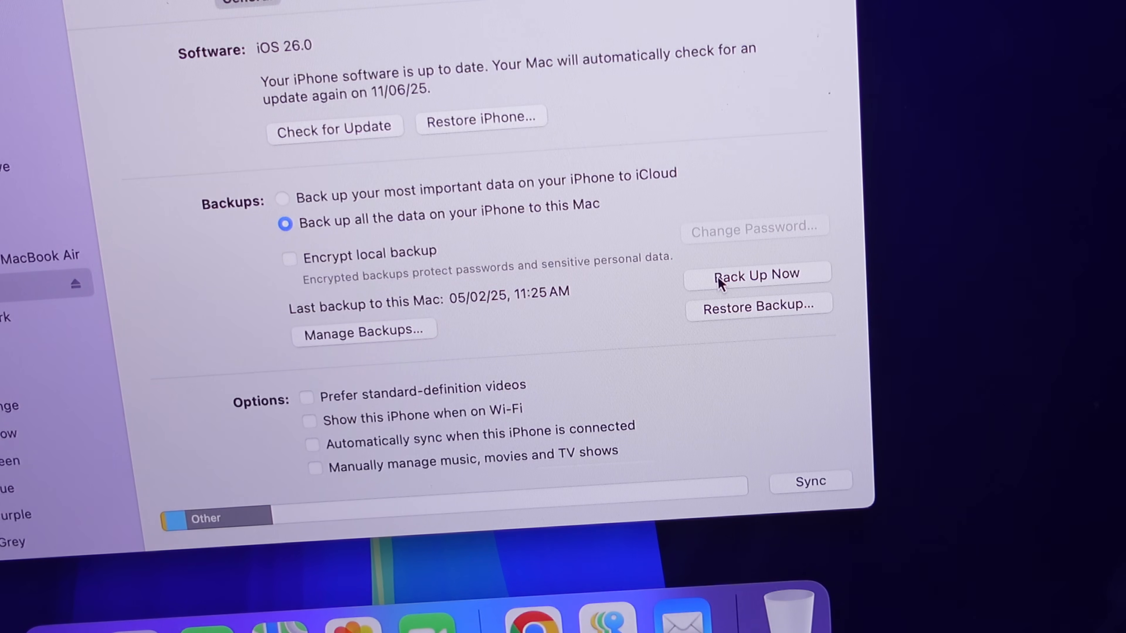
Start a full local backup of the iPhone to this Mac with Back Up Now
{"action": "left_click", "coordinate": [755, 274]}
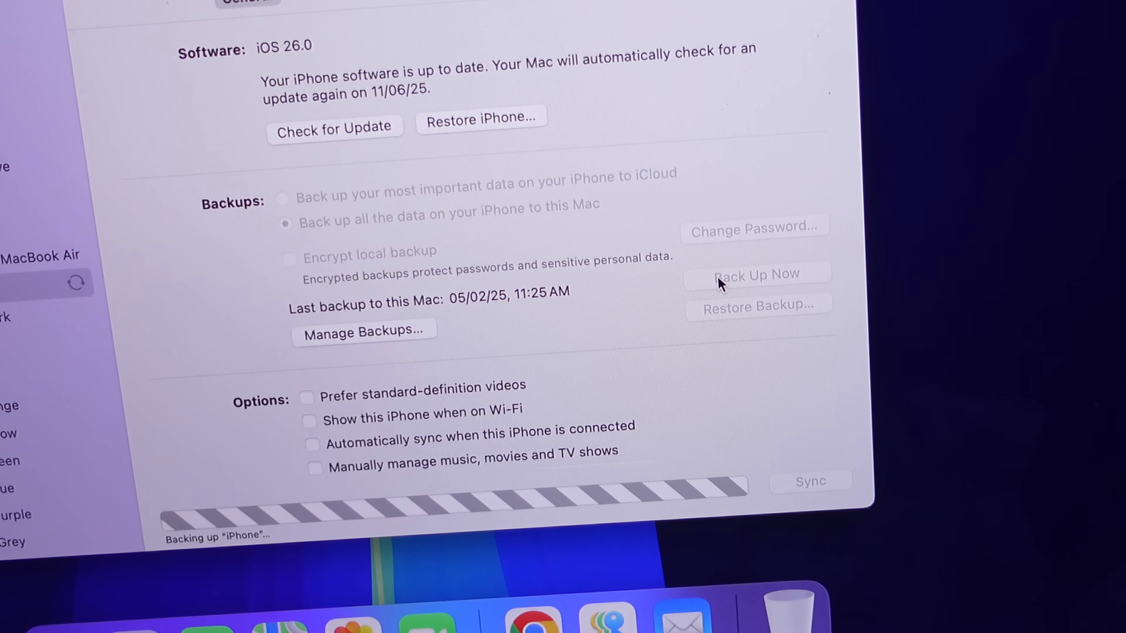